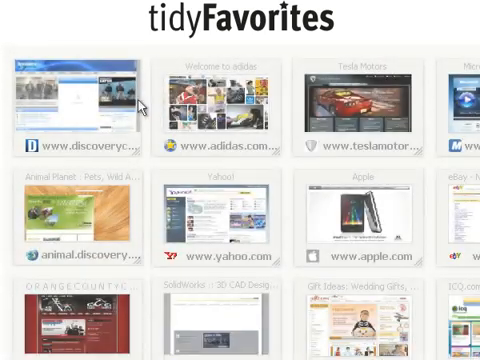
{"action": "scroll", "scroll_direction": "down", "scroll_amount": 3}
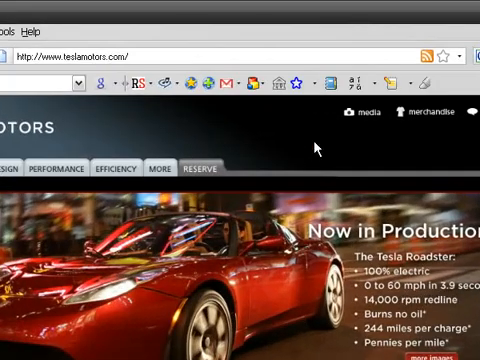
{"action": "mouse_move", "coordinate": [204, 74]}
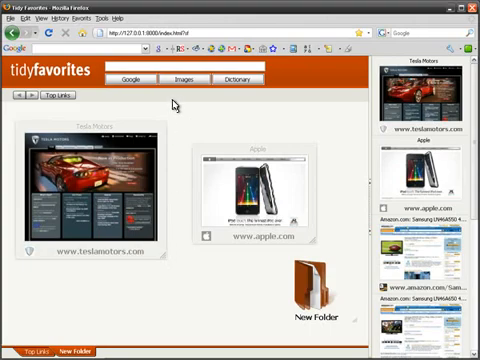
{"action": "type", "text": "weather today"}
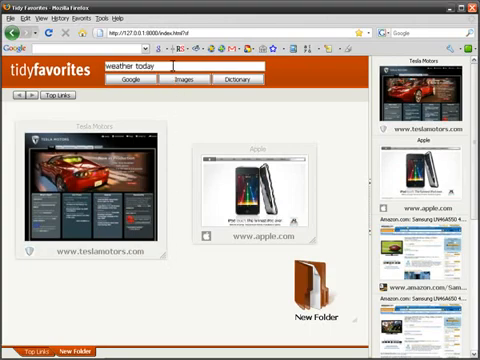